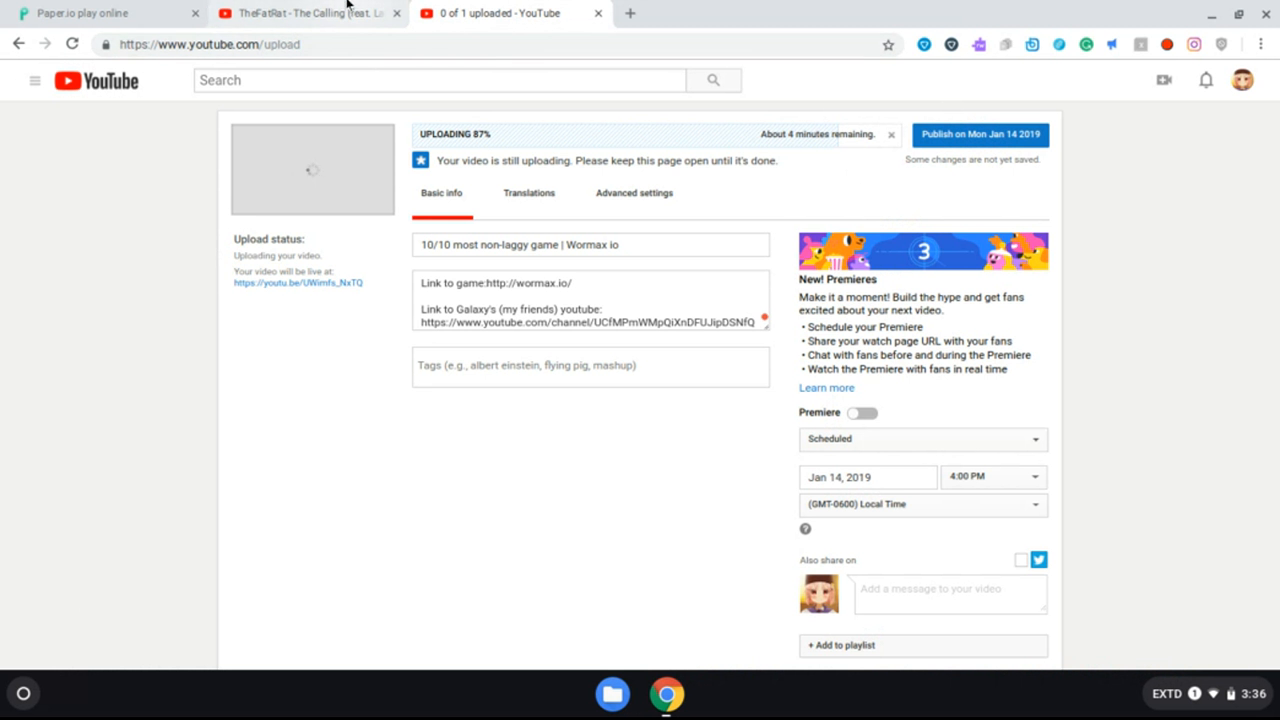
# Check the TheFatRat music tab, return to Paper.io and show its skins list with Bat selected.
pyautogui.click(300, 12)
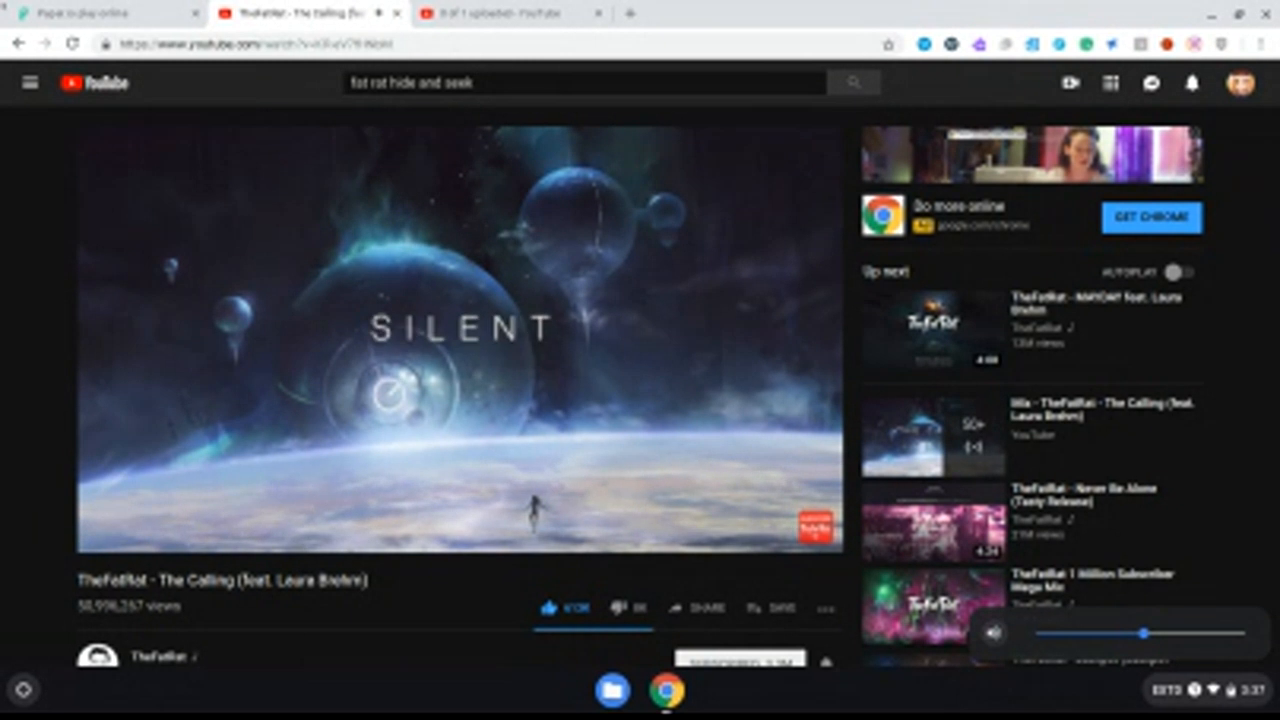
pyautogui.click(100, 12)
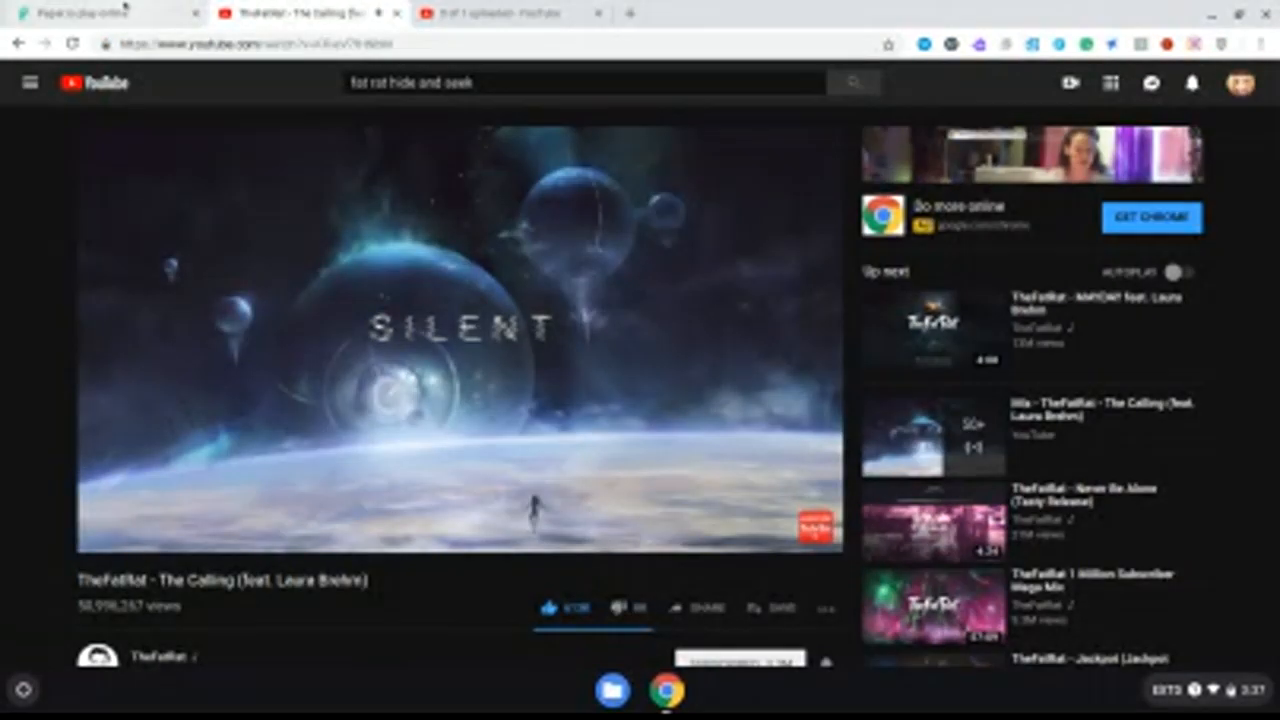
pyautogui.click(100, 12)
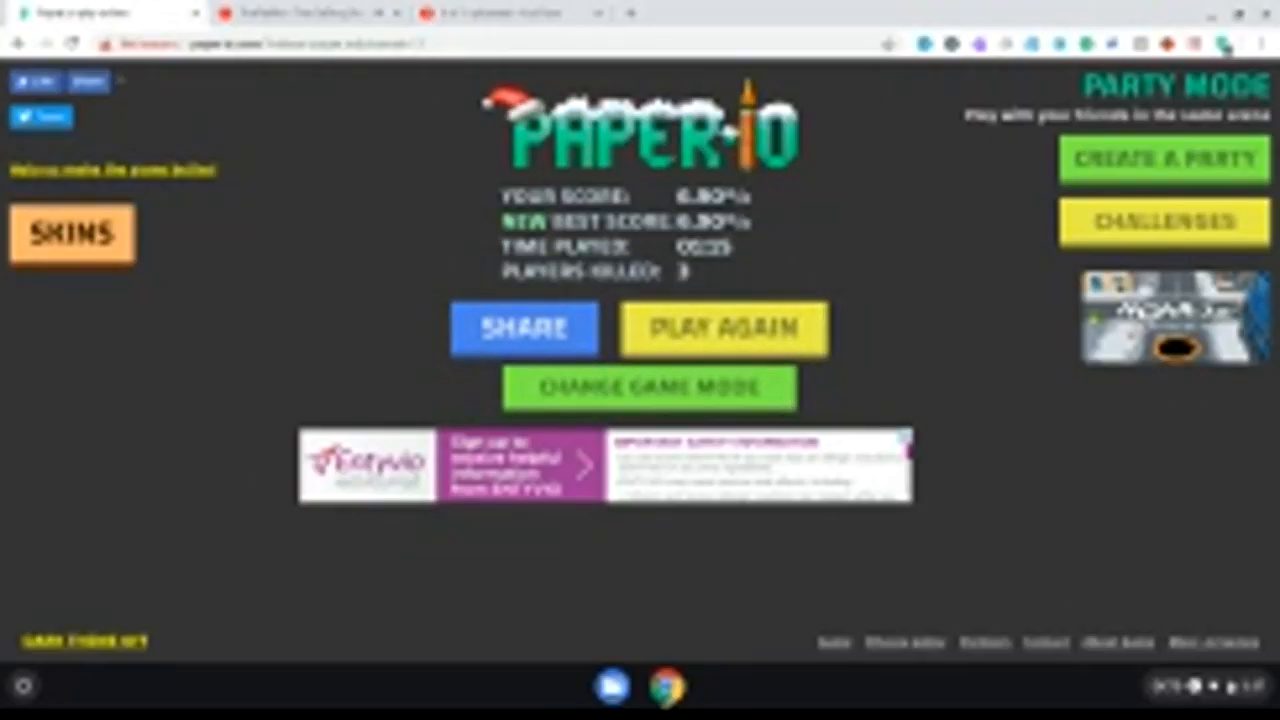
pyautogui.click(72, 232)
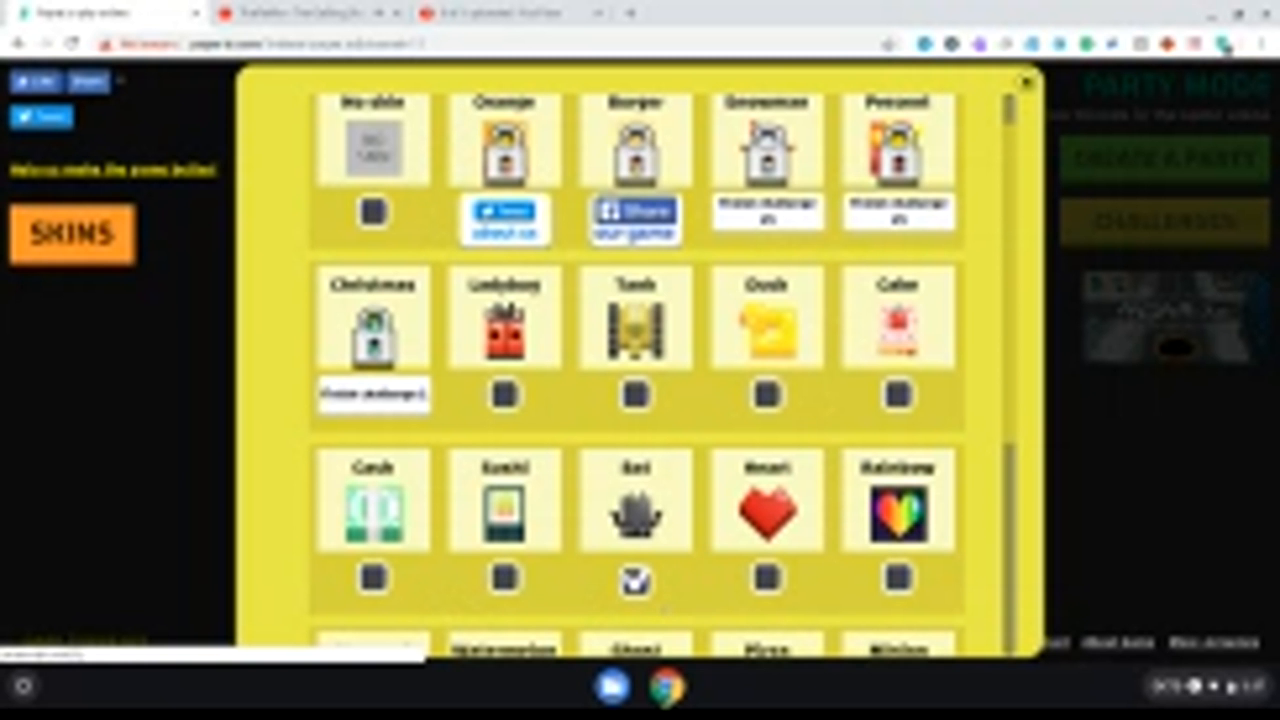